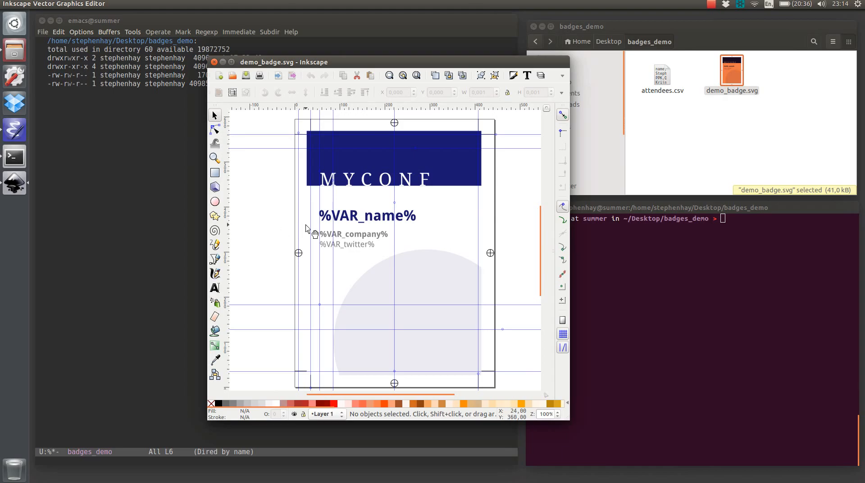
{"action": "mouse_move", "coordinate": [361, 218]}
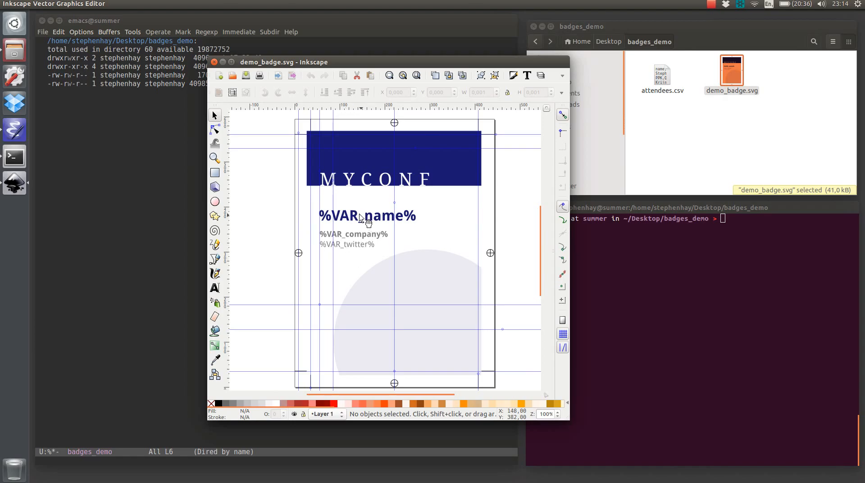
{"action": "mouse_move", "coordinate": [360, 224]}
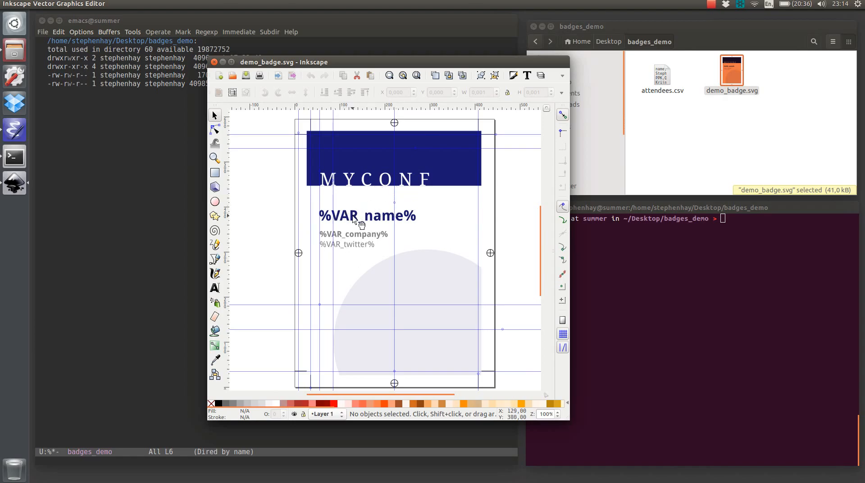
{"action": "mouse_move", "coordinate": [361, 257]}
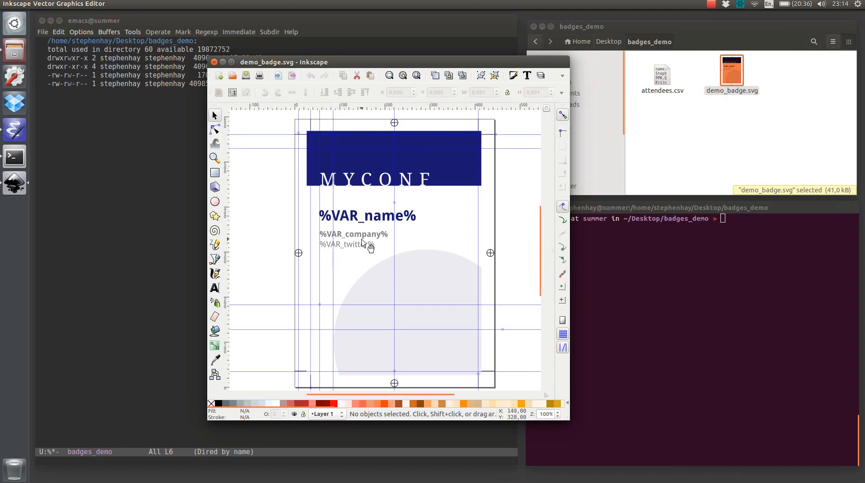
{"action": "mouse_move", "coordinate": [353, 224]}
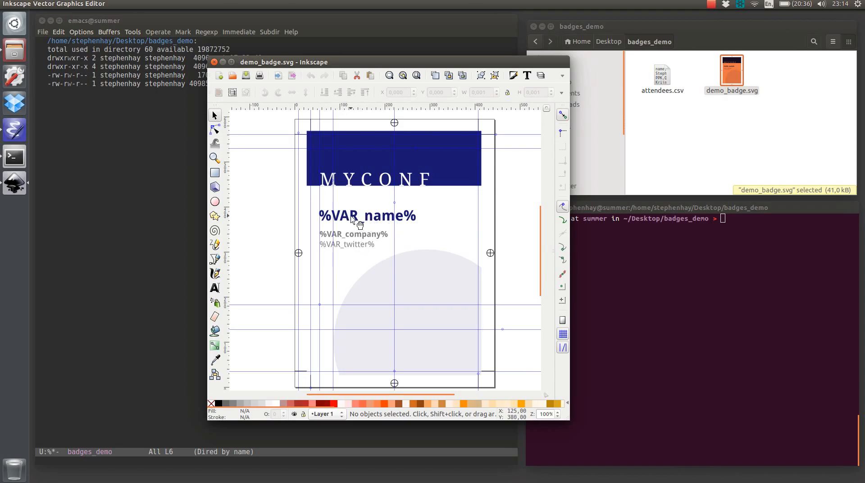
{"action": "mouse_move", "coordinate": [390, 227]}
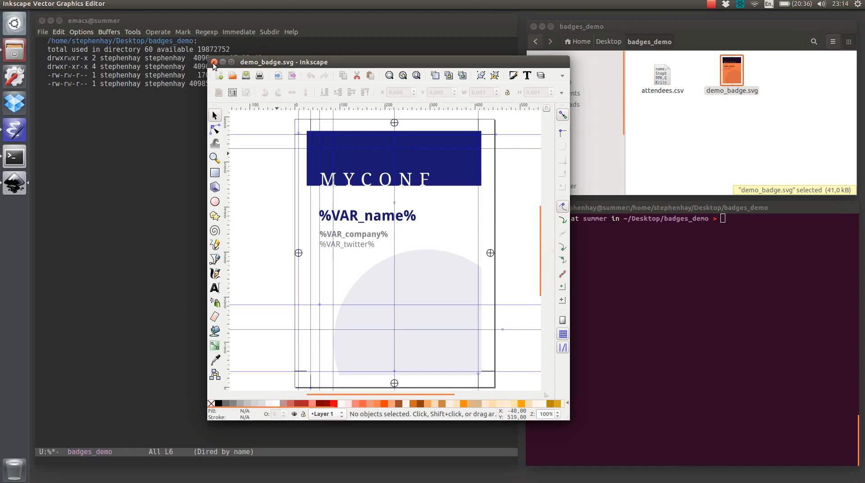
Close the badge template, view the four attendee rows in attendees.csv, then close that window
{"action": "left_click", "coordinate": [214, 62]}
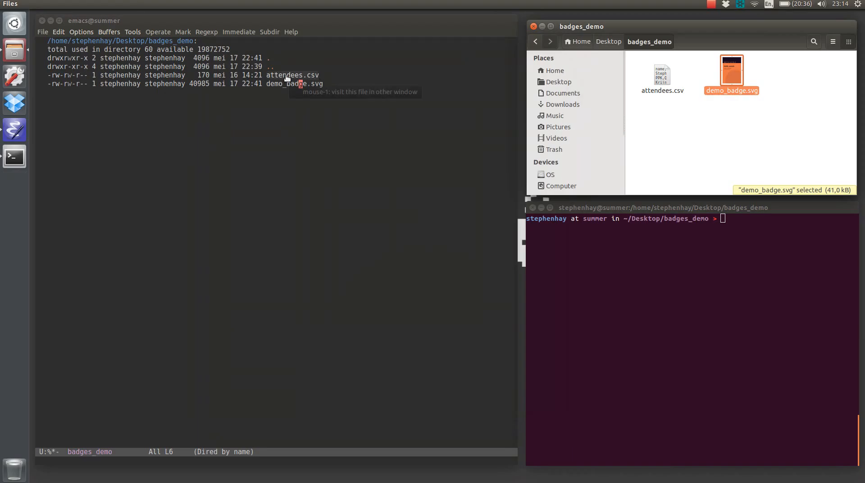
{"action": "left_click", "coordinate": [292, 75]}
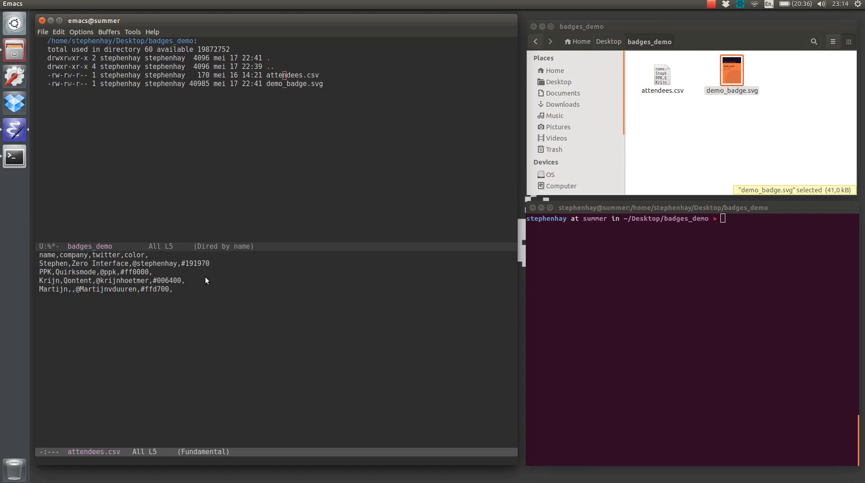
{"action": "key", "text": "C-x 0"}
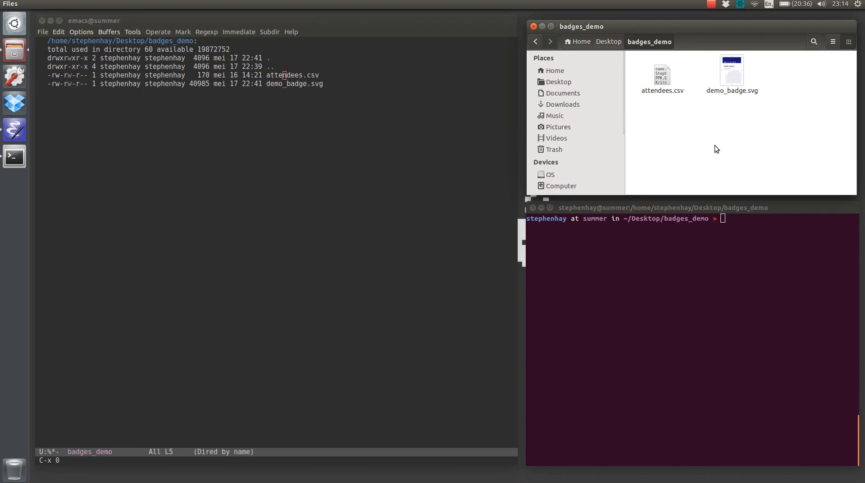
{"action": "mouse_move", "coordinate": [728, 252]}
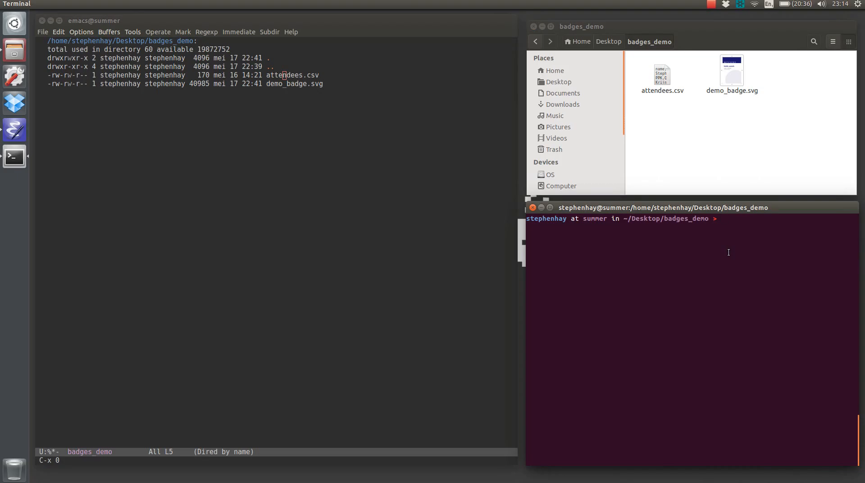
Compose inkscape_merge with -f demo_badge.svg, --format png and -d attendees.csv
{"action": "type", "text": "ink"}
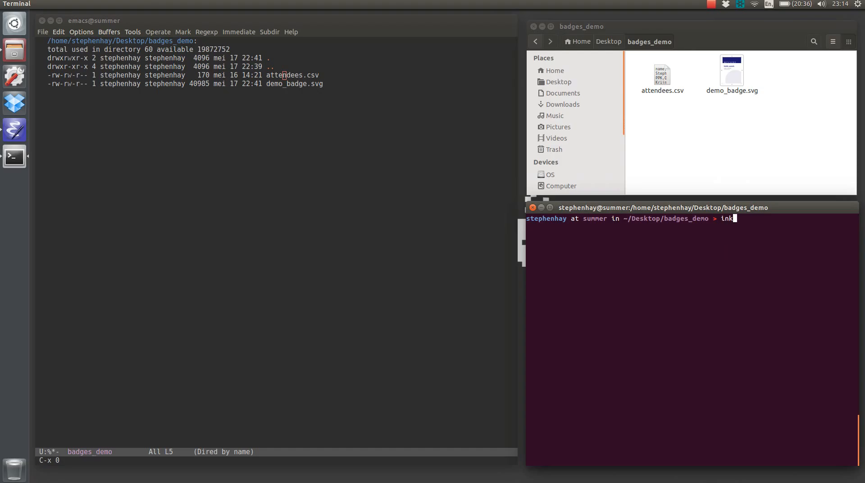
{"action": "type", "text": "scape"}
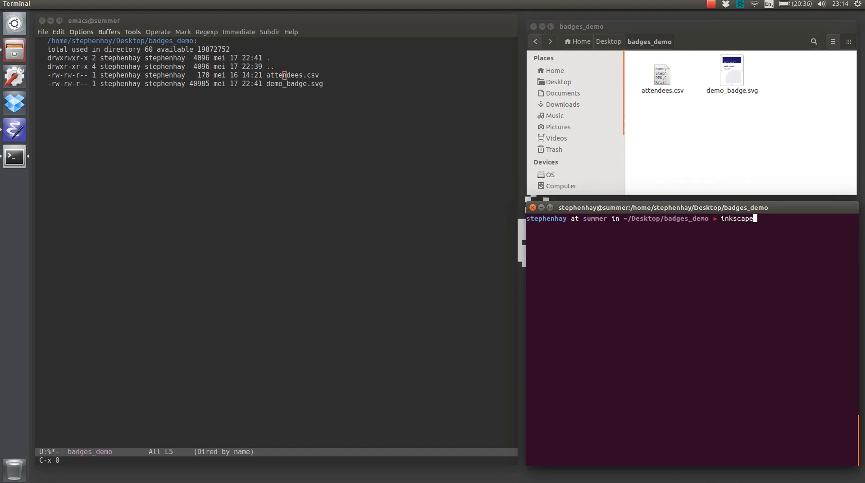
{"action": "type", "text": "_merge"}
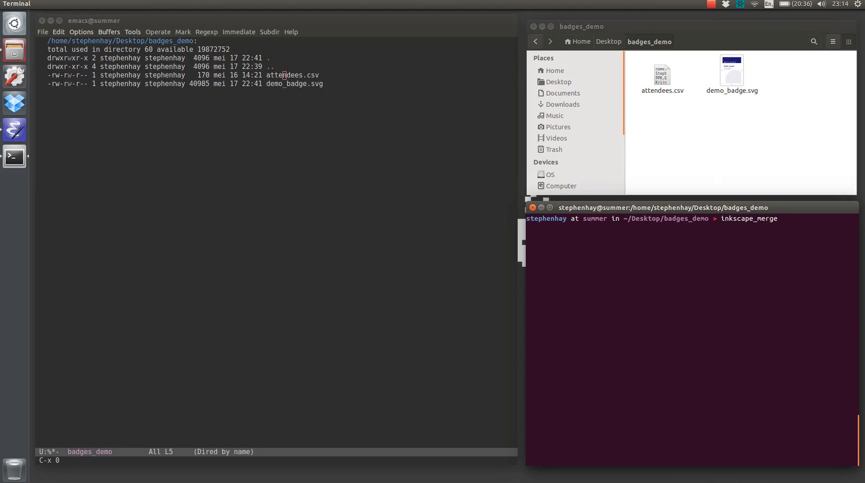
{"action": "type", "text": "-"}
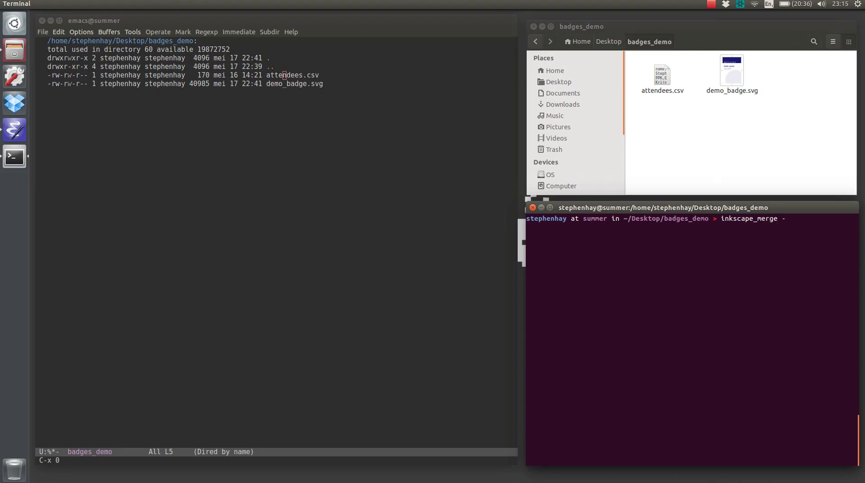
{"action": "type", "text": "-f"}
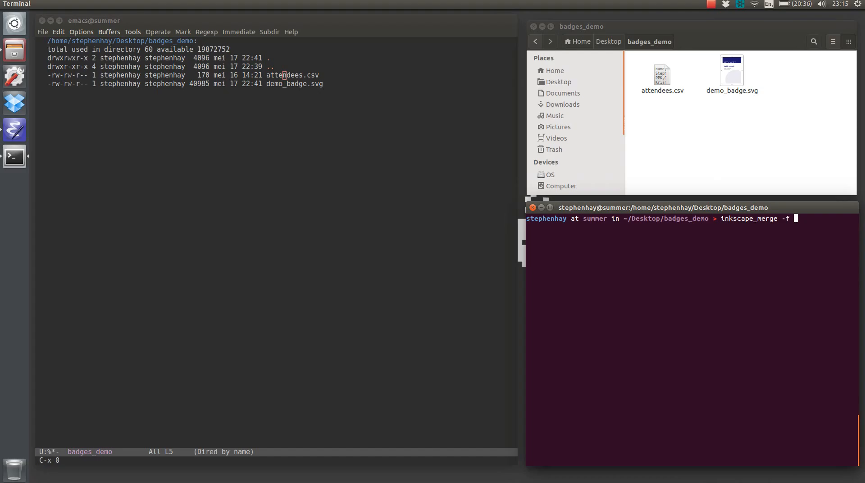
{"action": "type", "text": "demo_badge.svg"}
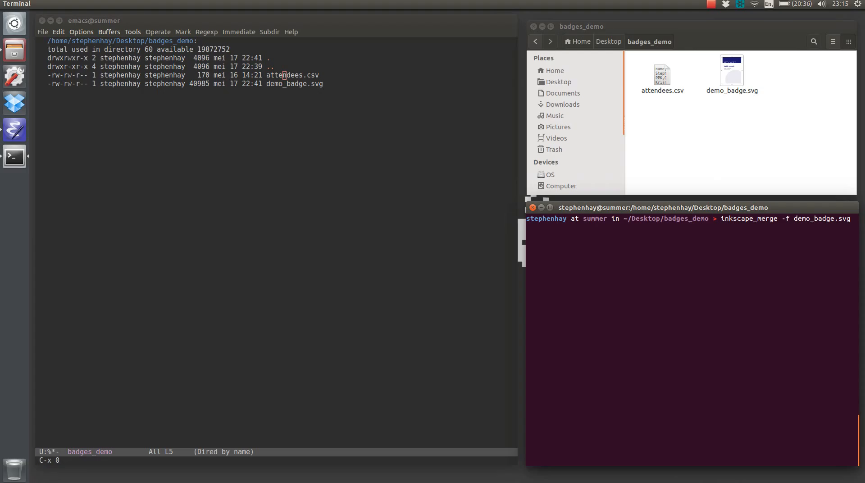
{"action": "type", "text": "--format"}
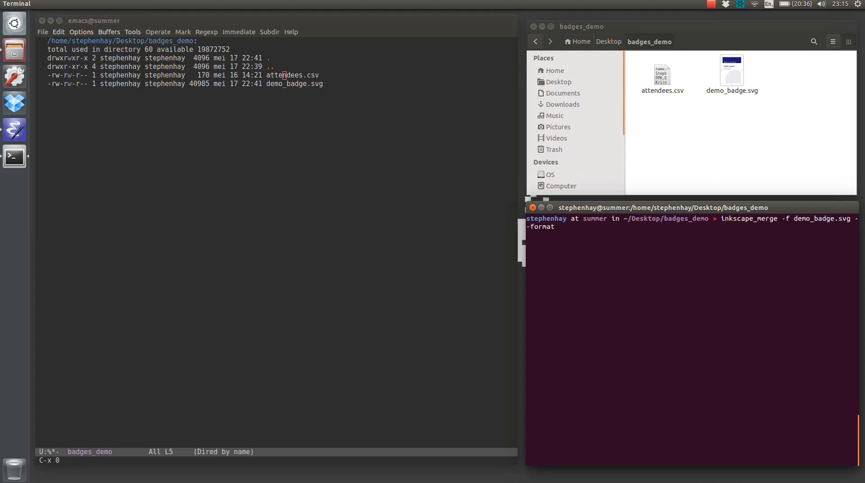
{"action": "type", "text": "png"}
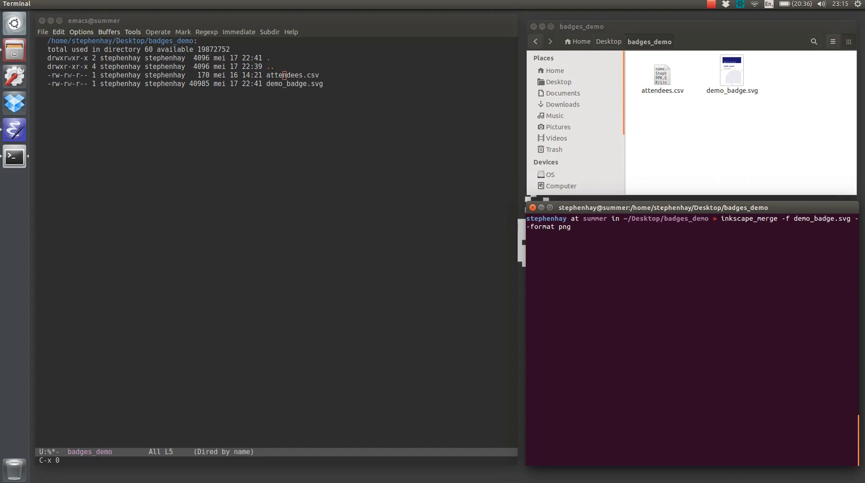
{"action": "type", "text": "-d"}
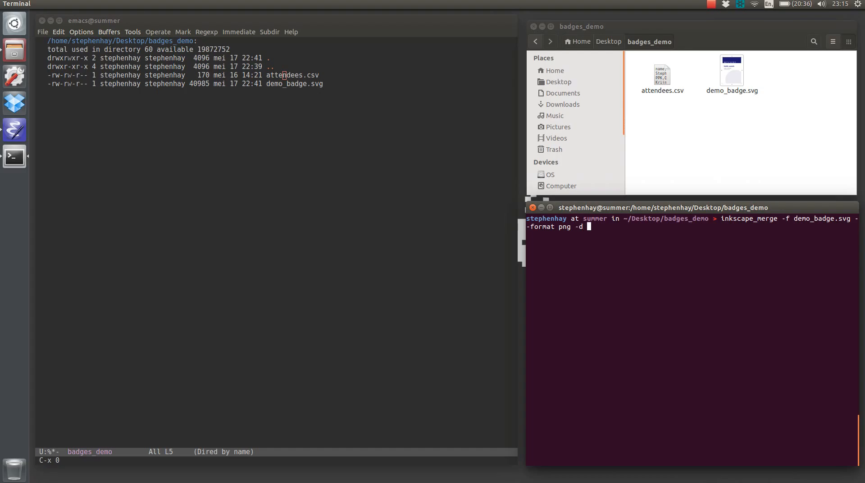
{"action": "type", "text": "attendees.csv"}
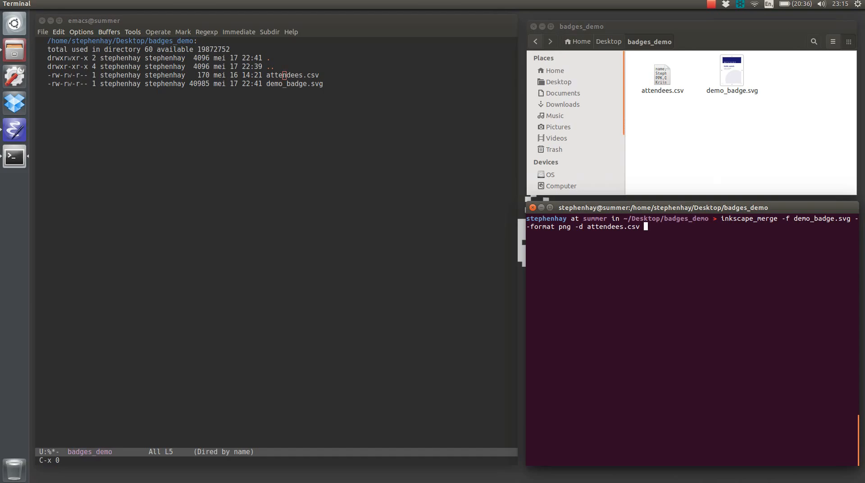
Add the output pattern -o batch/badge_%d.png and run the merge, producing four badges
{"action": "type", "text": "-"}
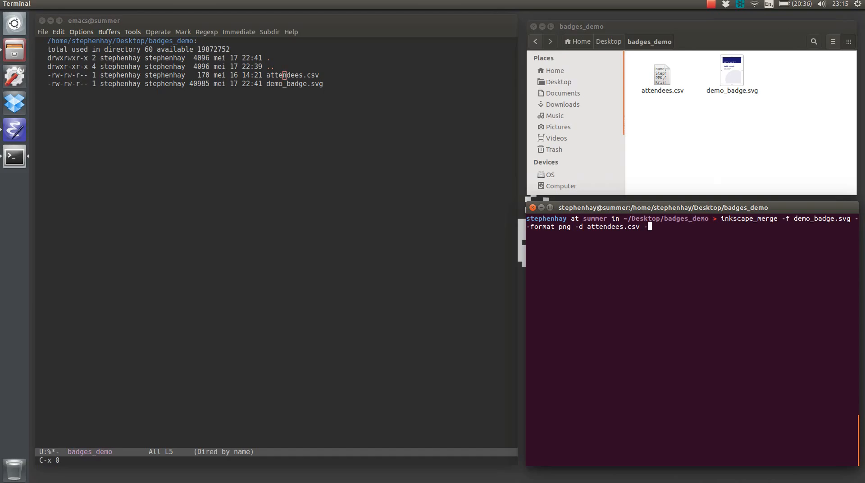
{"action": "type", "text": "o"}
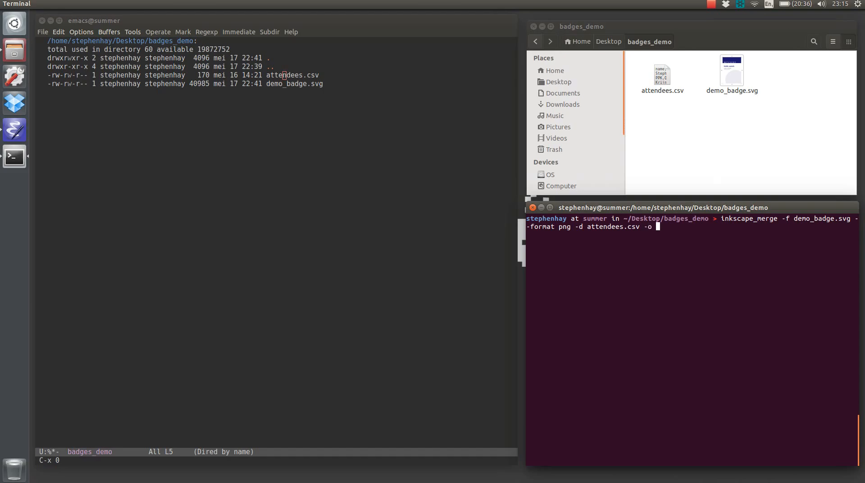
{"action": "type", "text": "batch/b"}
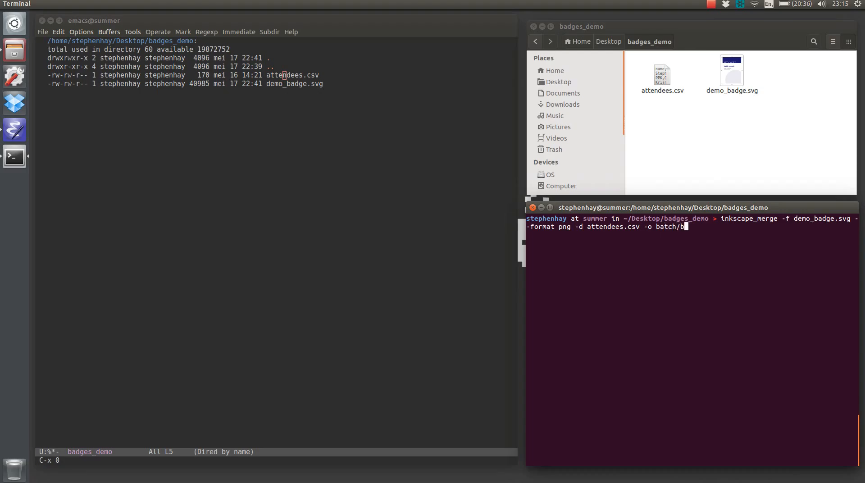
{"action": "type", "text": "adge"}
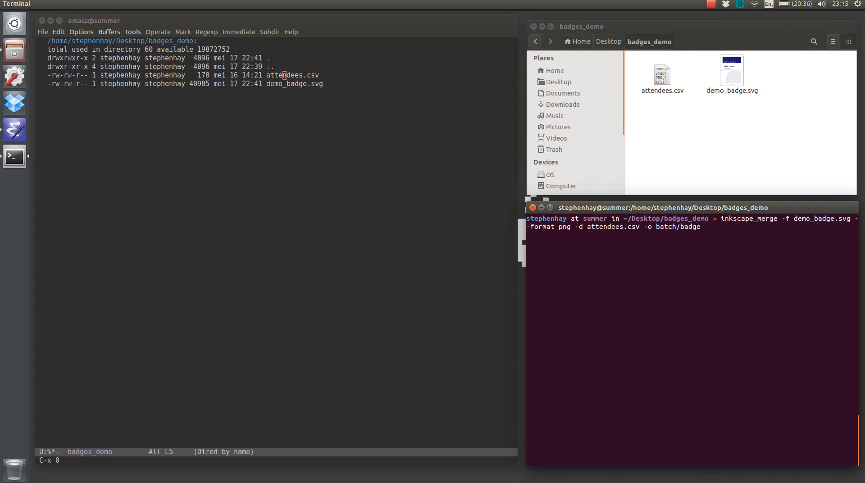
{"action": "type", "text": "_%"}
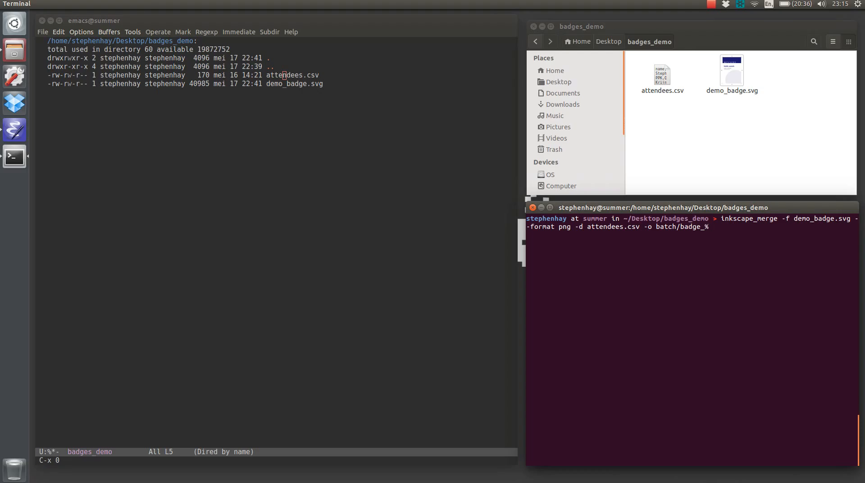
{"action": "type", "text": "d"}
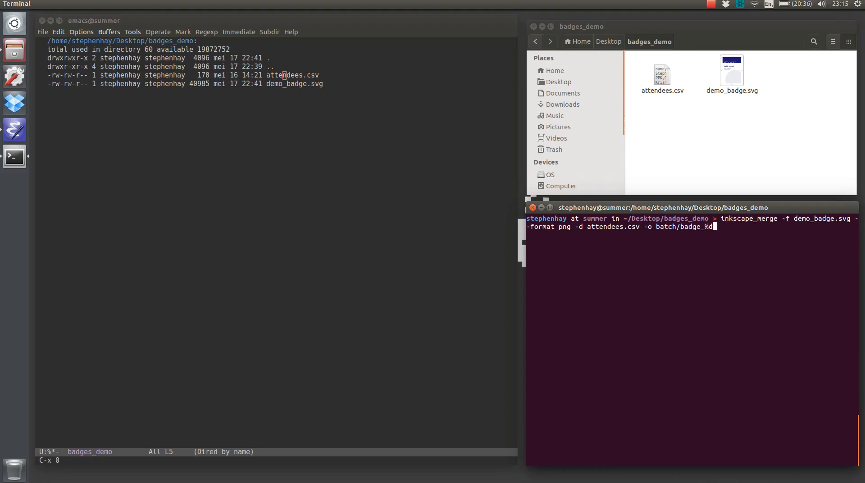
{"action": "type", "text": "."}
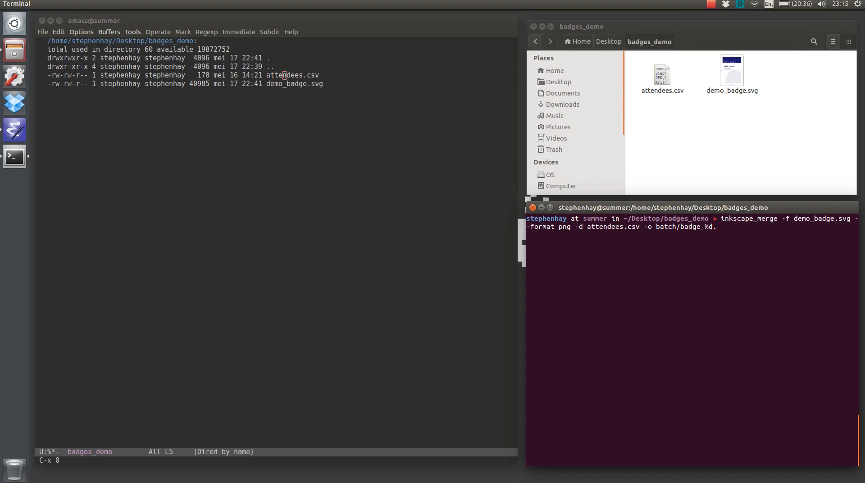
{"action": "type", "text": "png"}
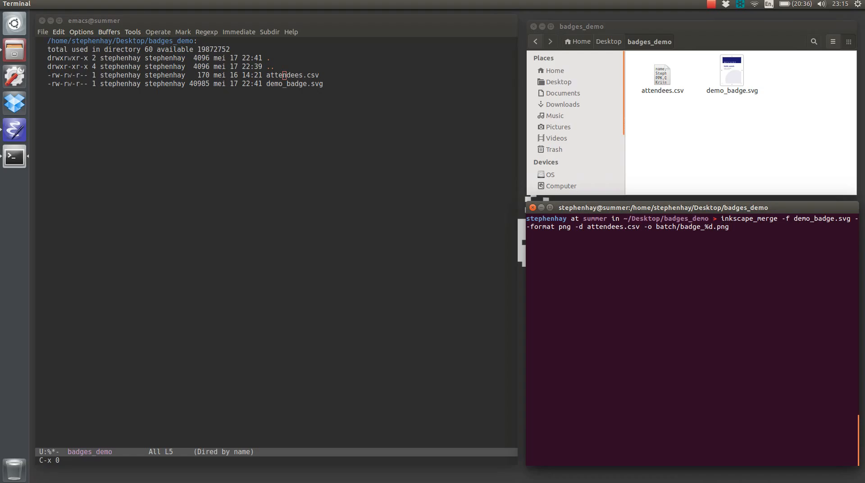
{"action": "key", "text": "Return"}
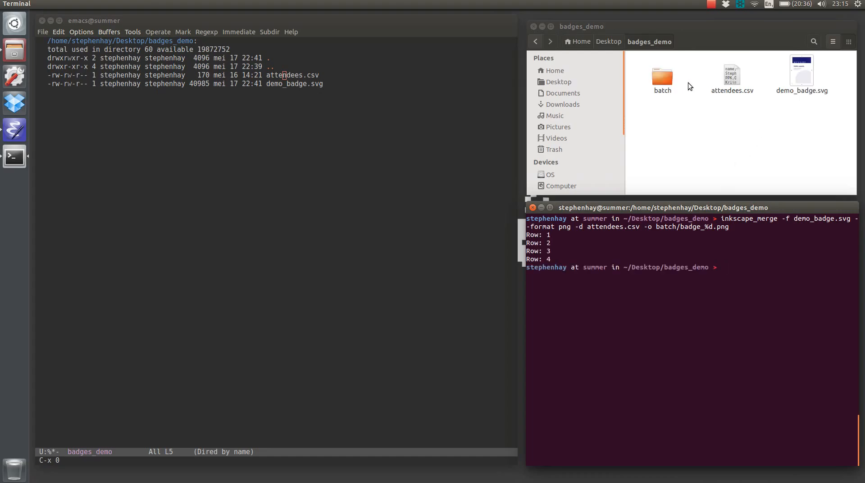
Open the batch folder in Files to see badge_1.png through badge_4.png
{"action": "double_click", "coordinate": [662, 75]}
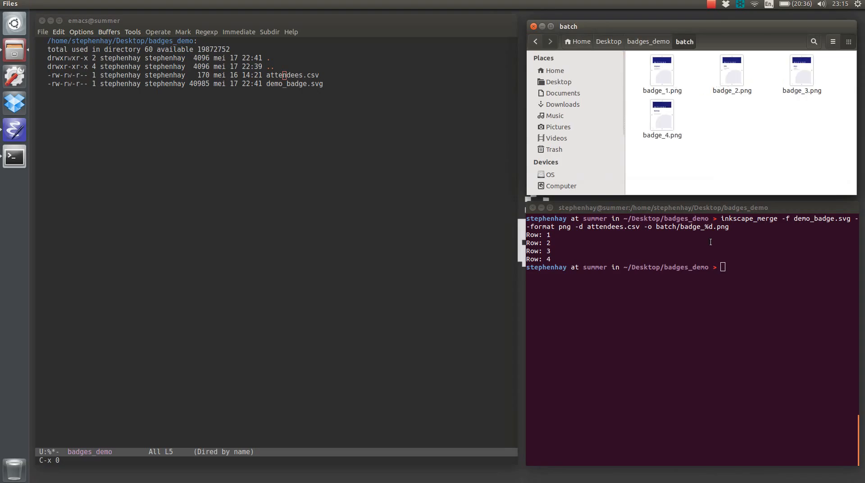
{"action": "mouse_move", "coordinate": [696, 325]}
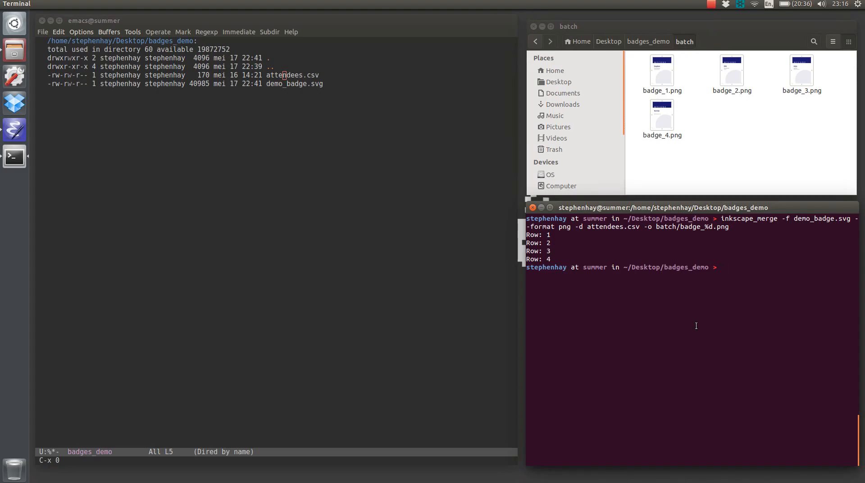
Change into the batch/ directory
{"action": "type", "text": "cd"}
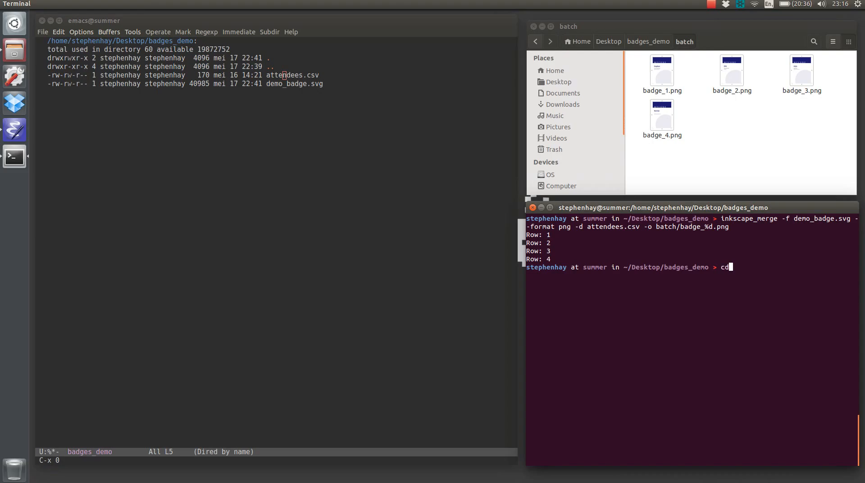
{"action": "type", "text": "batch/"}
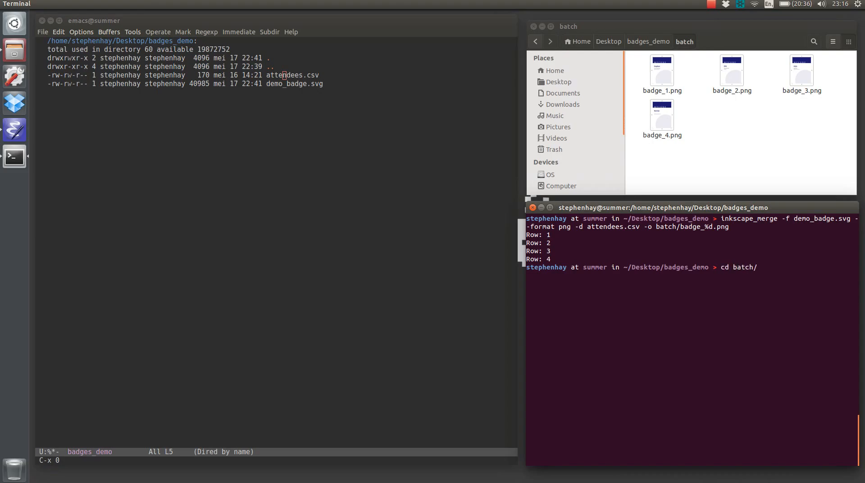
{"action": "key", "text": "Return"}
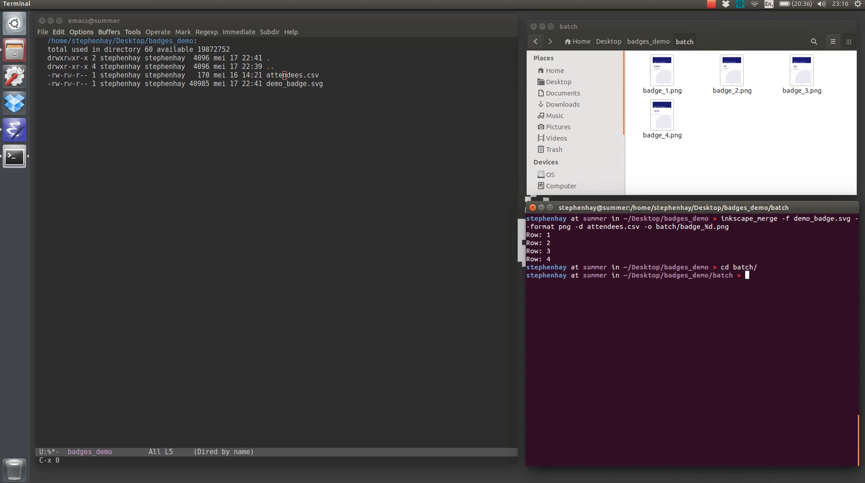
Run convert * combined.pdf to merge the badge PNGs into one PDF
{"action": "type", "text": "c"}
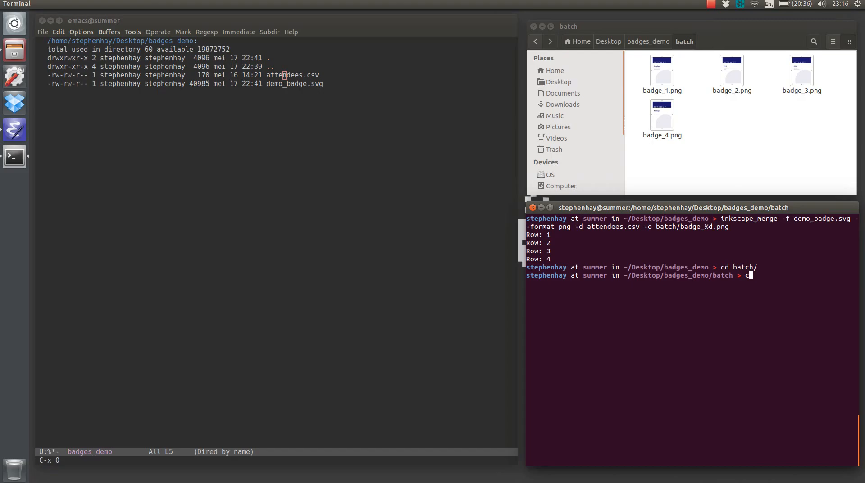
{"action": "type", "text": "onvert"}
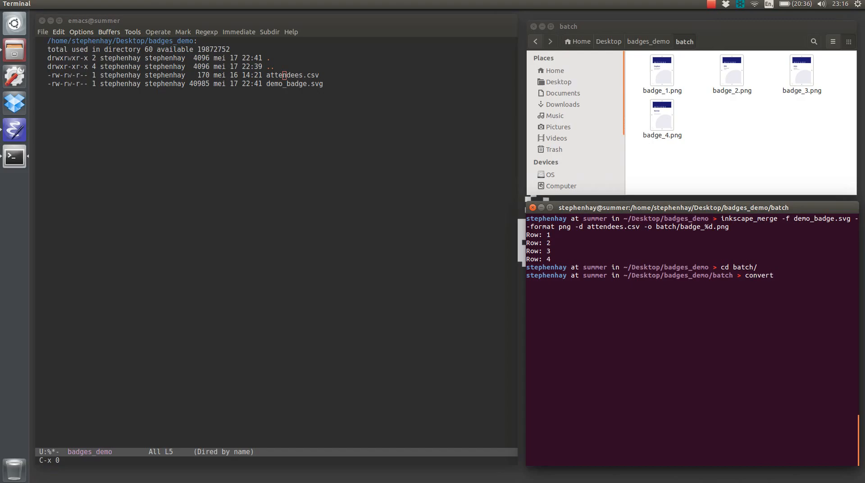
{"action": "type", "text": "`l"}
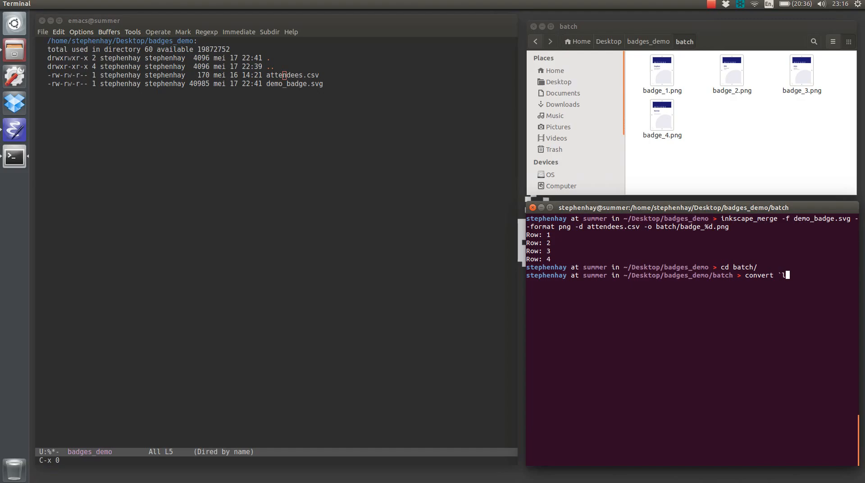
{"action": "key", "text": "BackSpace"}
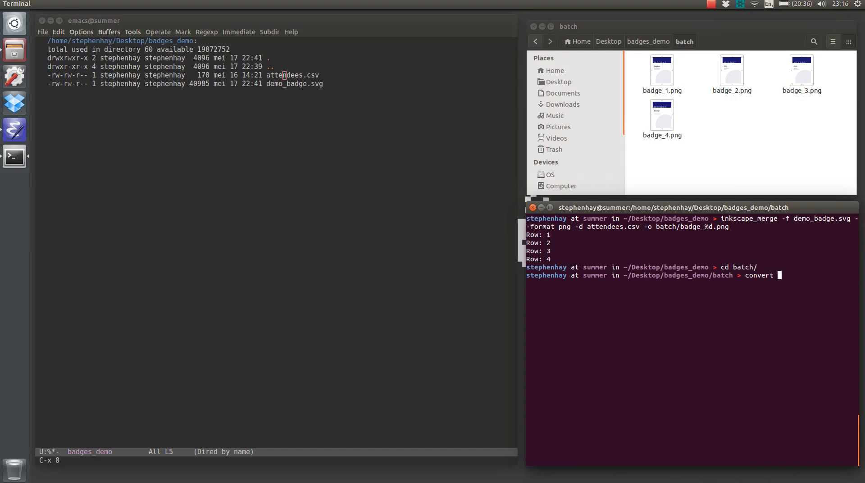
{"action": "type", "text": "*"}
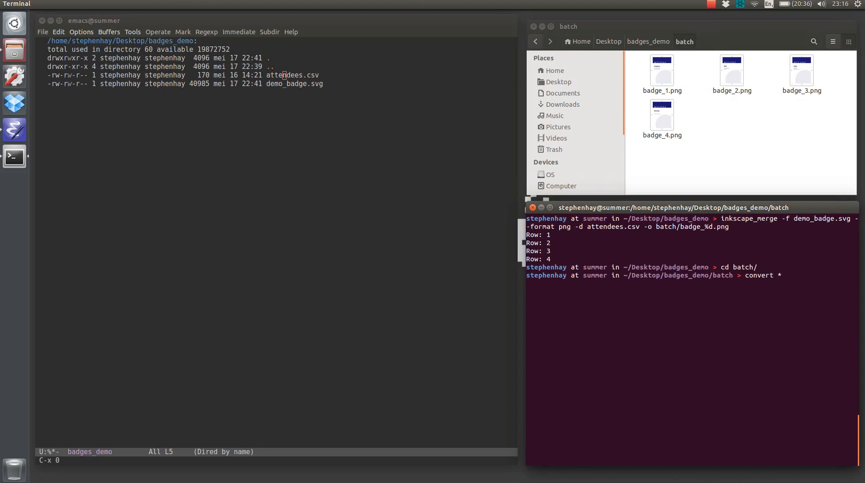
{"action": "type", "text": "combined."}
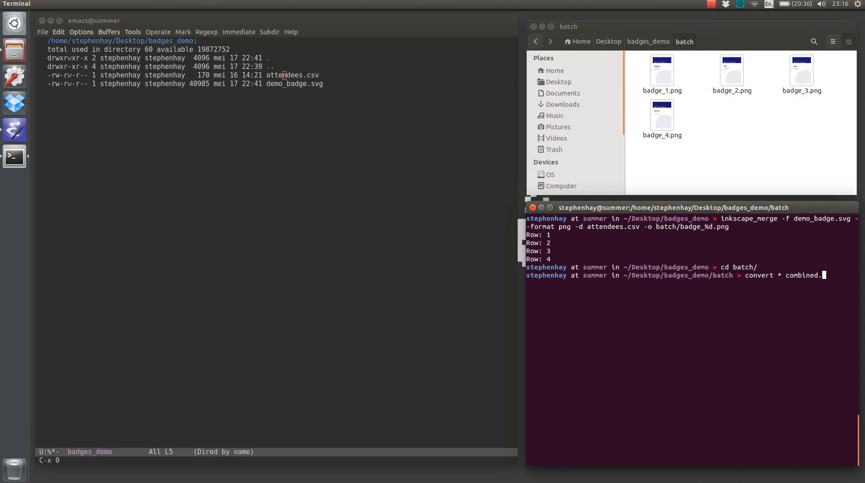
{"action": "key", "text": "Return"}
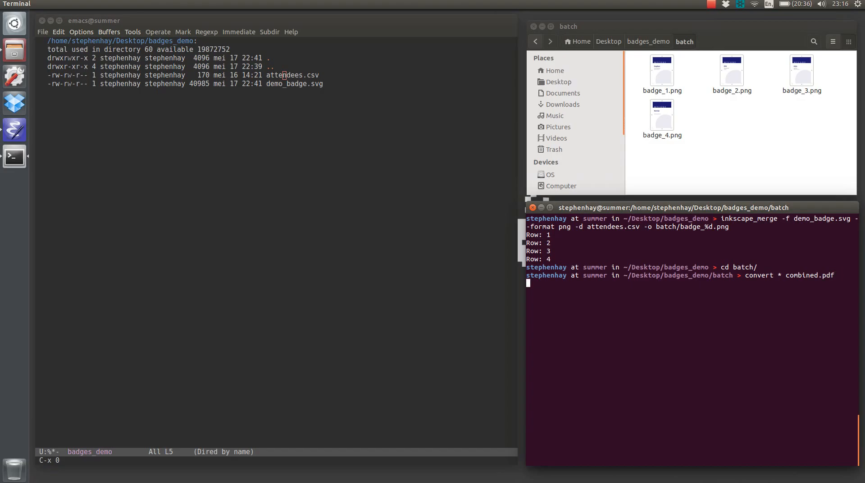
{"action": "key", "text": "Return"}
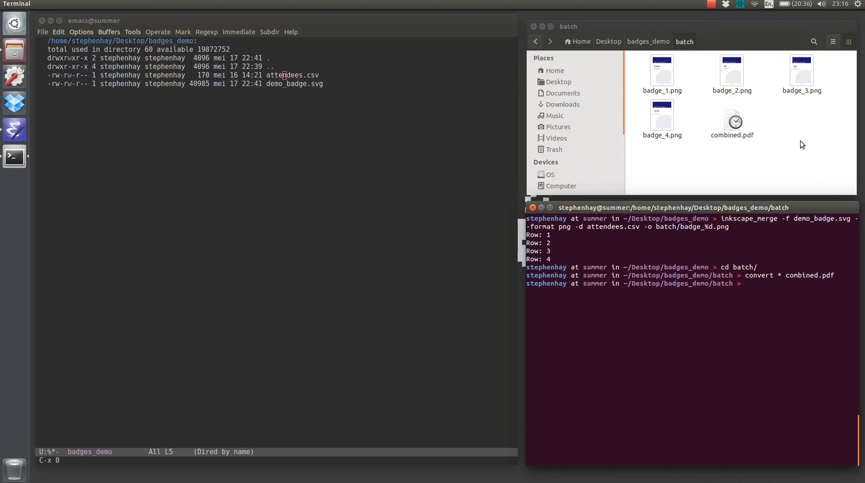
{"action": "left_click", "coordinate": [732, 121]}
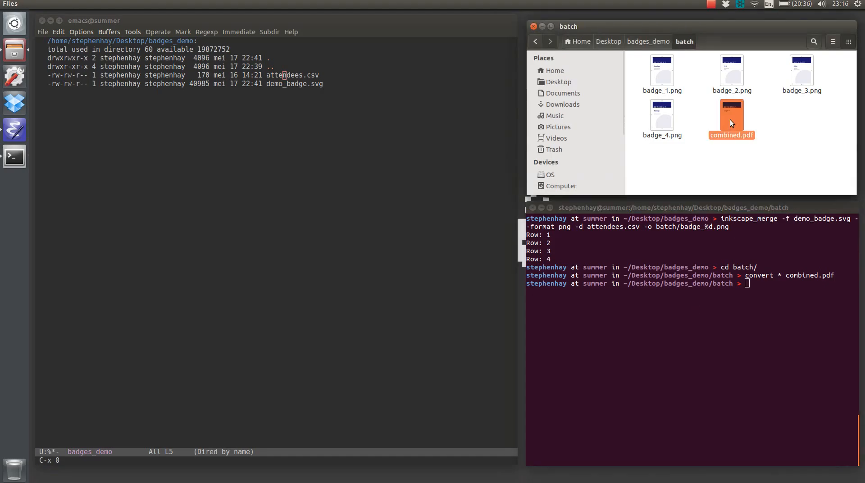
{"action": "double_click", "coordinate": [731, 119]}
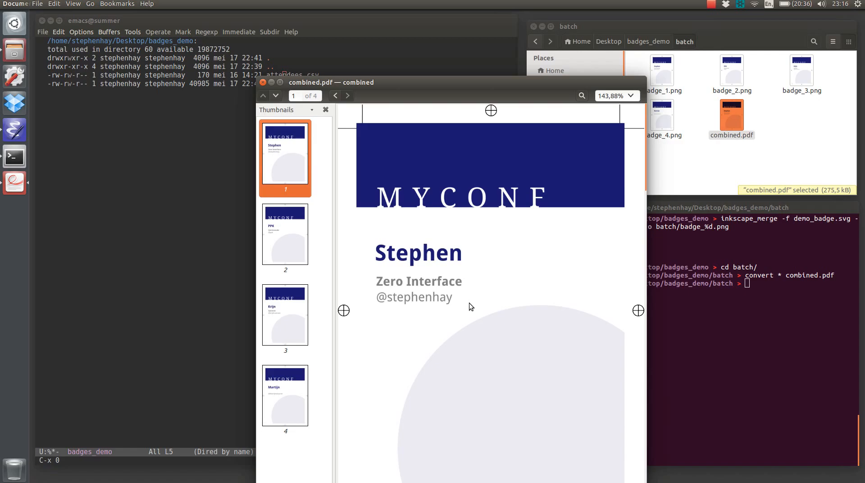
{"action": "left_click", "coordinate": [286, 236]}
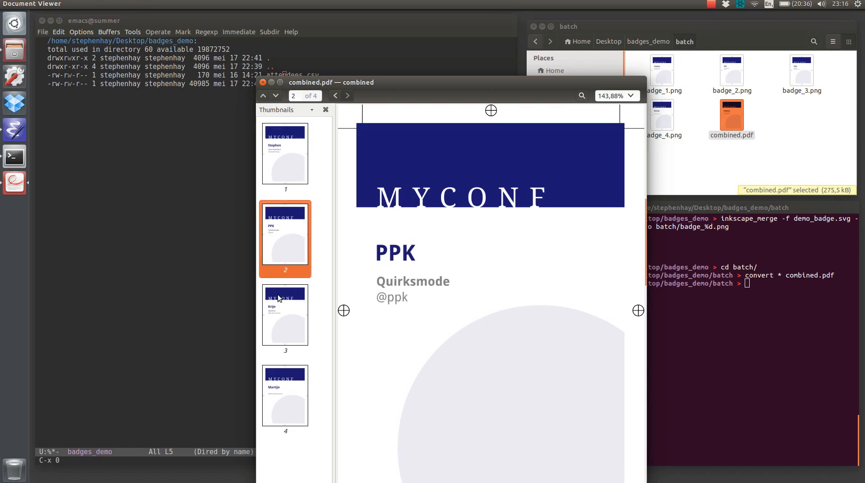
{"action": "left_click", "coordinate": [285, 397]}
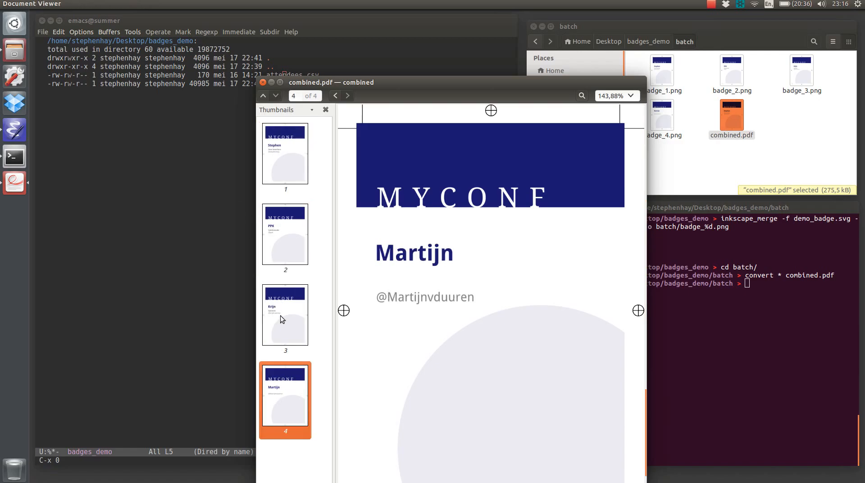
{"action": "left_click", "coordinate": [285, 158]}
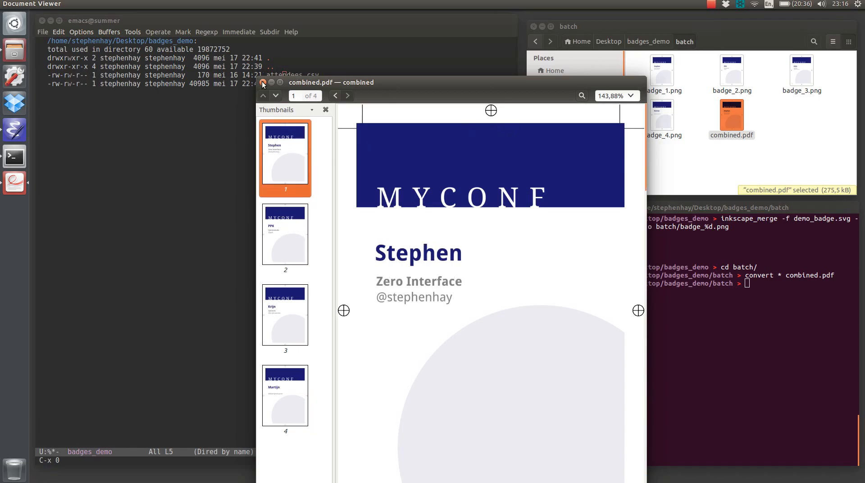
{"action": "left_click", "coordinate": [263, 82]}
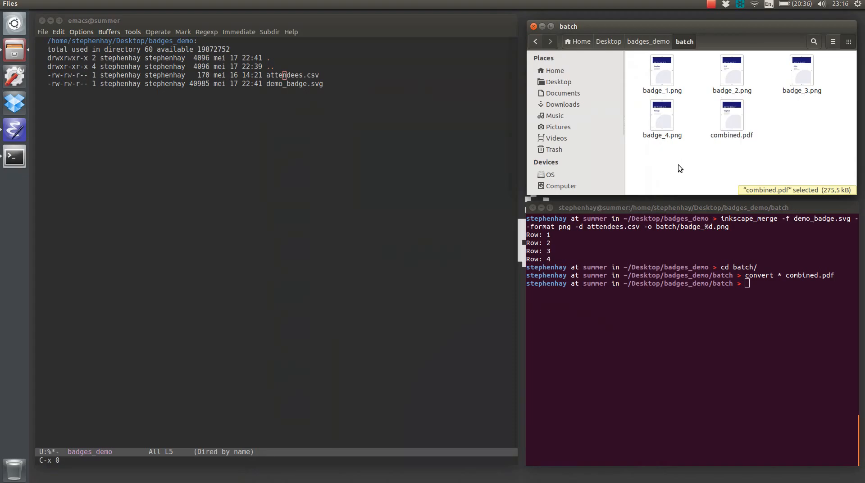
Go up to badges_demo, remove the batch folder with rm -rf, and list the remaining CSV and SVG
{"action": "left_click", "coordinate": [679, 168]}
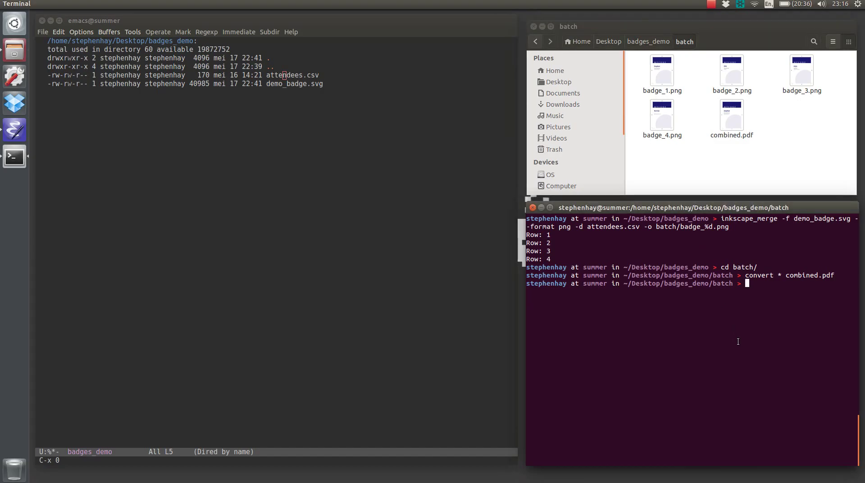
{"action": "type", "text": "cd .."}
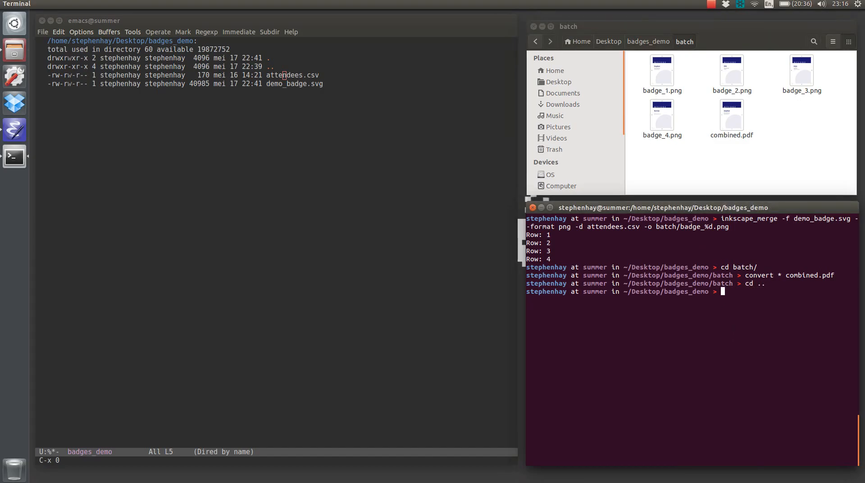
{"action": "type", "text": "rm -"}
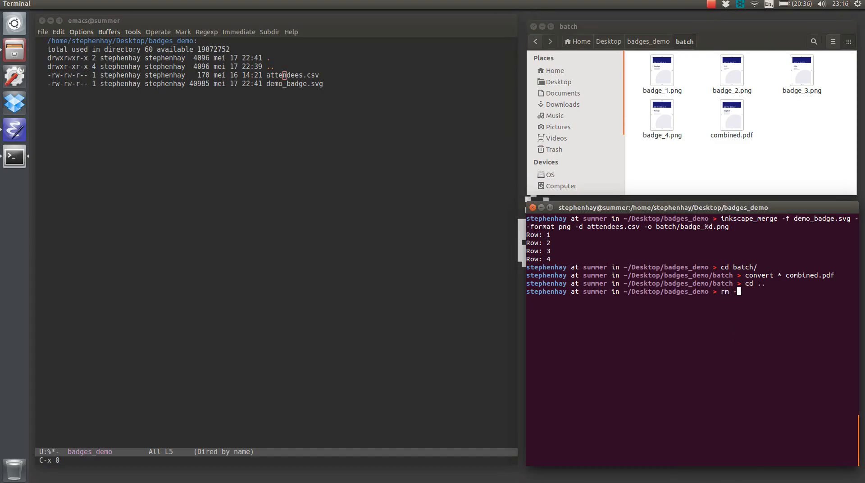
{"action": "type", "text": "rf batch"}
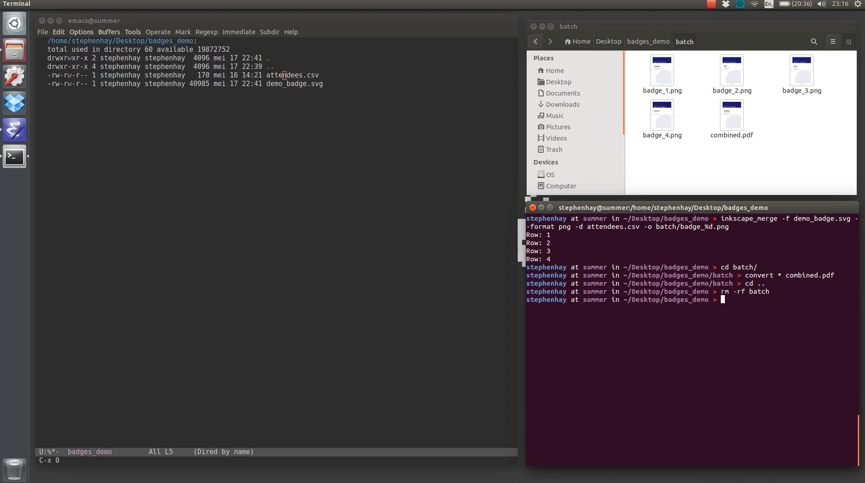
{"action": "type", "text": "ls"}
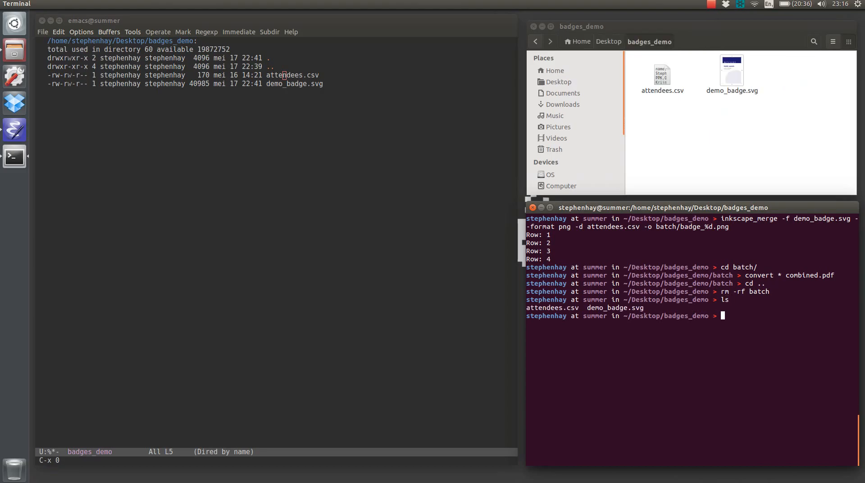
{"action": "mouse_move", "coordinate": [633, 365]}
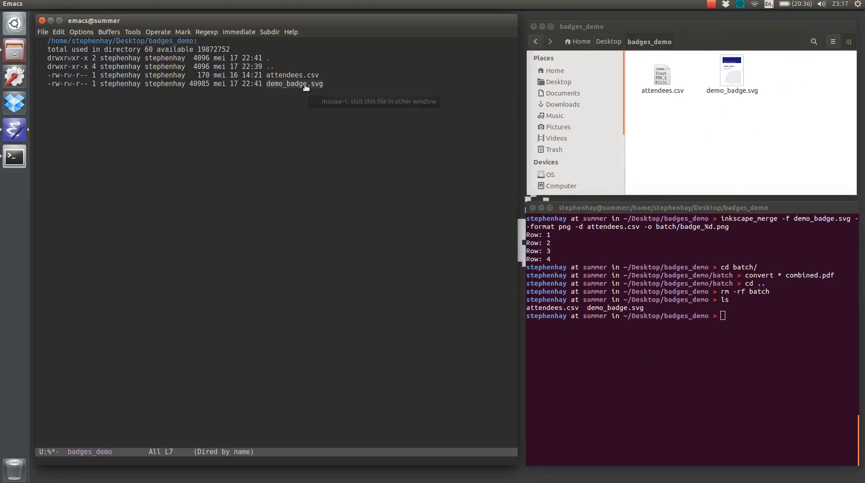
Open demo_badge.svg full-window in Emacs and preview it rendered as the badge image
{"action": "left_click", "coordinate": [294, 84]}
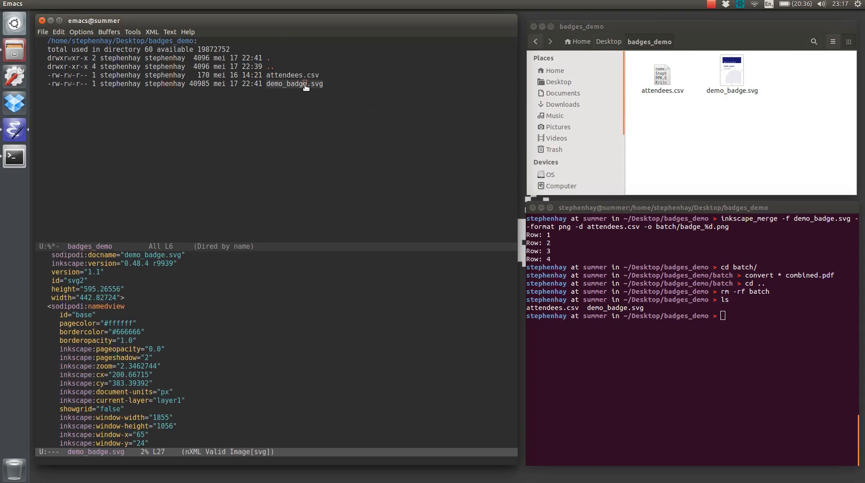
{"action": "key", "text": "ctrl+x"}
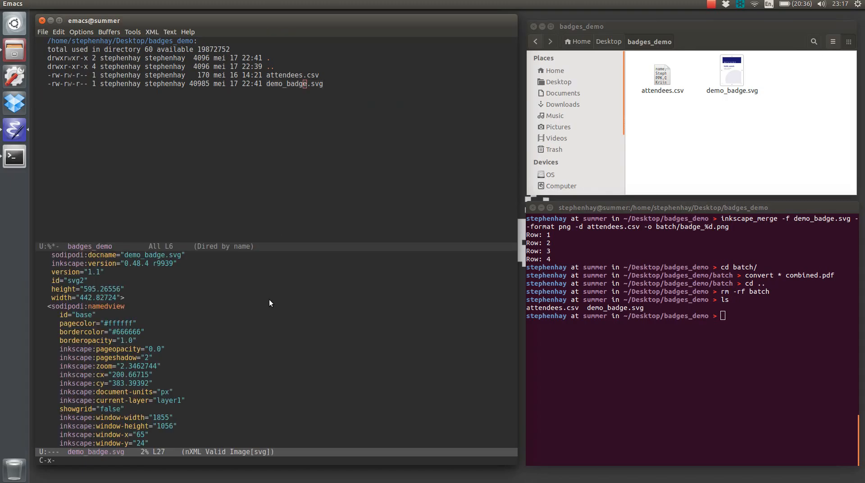
{"action": "key", "text": "C-c C-c"}
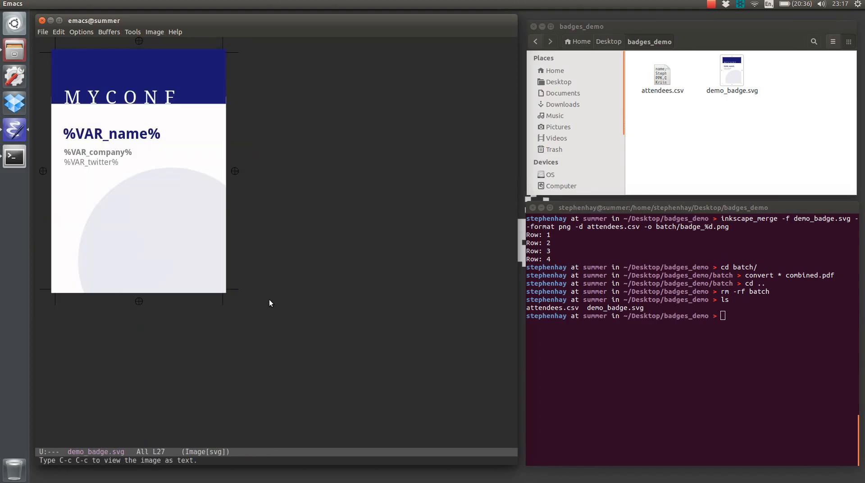
{"action": "mouse_move", "coordinate": [159, 131]}
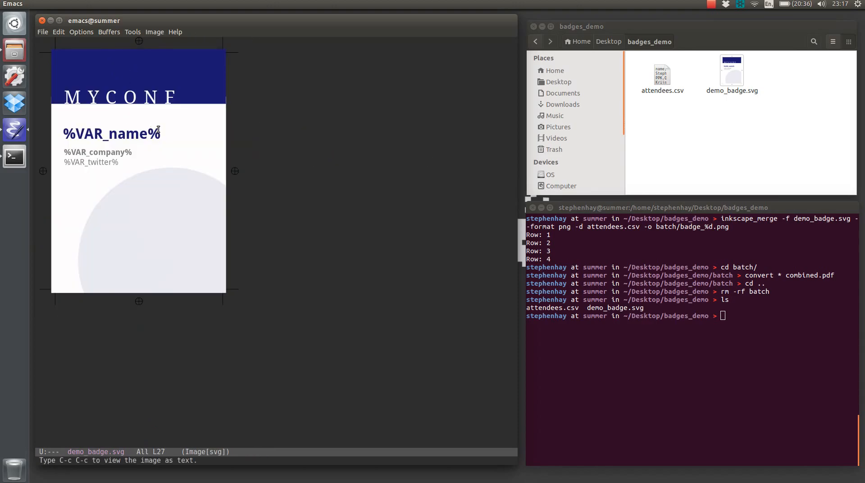
{"action": "mouse_move", "coordinate": [184, 101]}
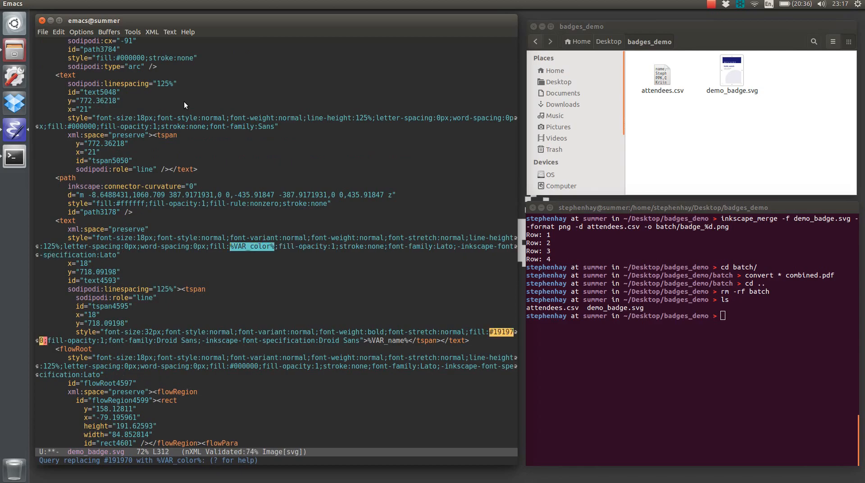
Replace all #191970 values with %VAR_color% and save demo_badge.svg
{"action": "scroll", "scroll_direction": "down", "scroll_amount": 3}
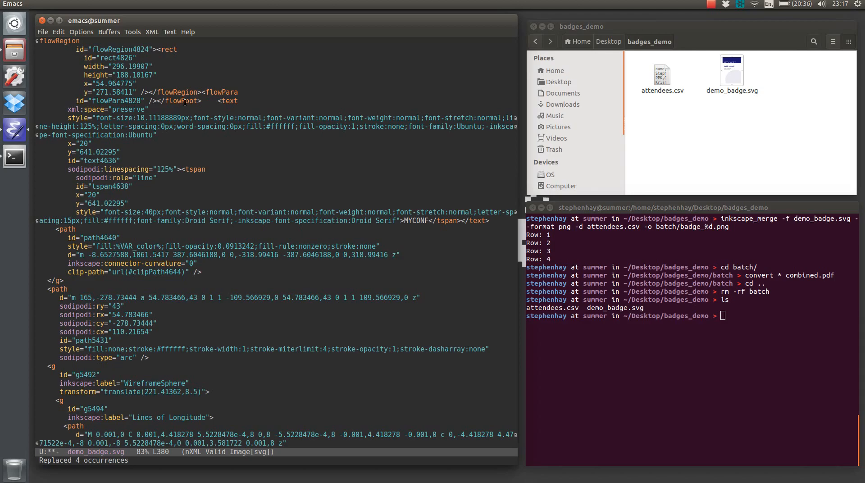
{"action": "key", "text": "ctrl+s"}
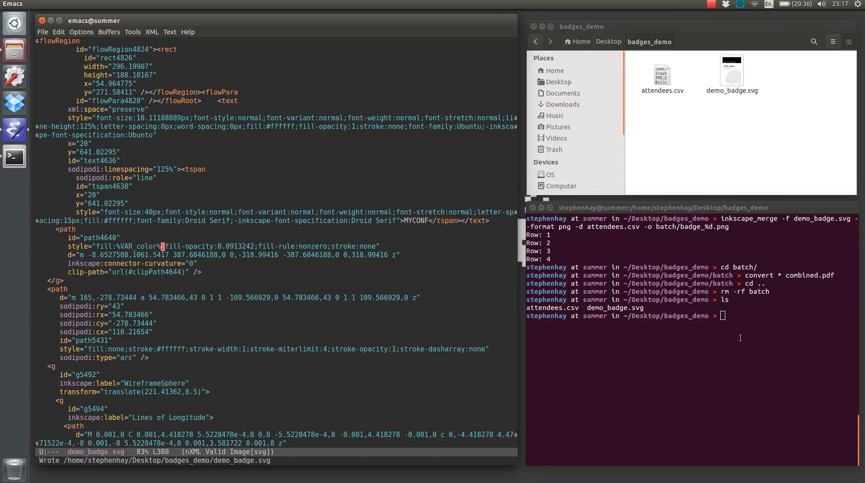
{"action": "type", "text": "cd batch/"}
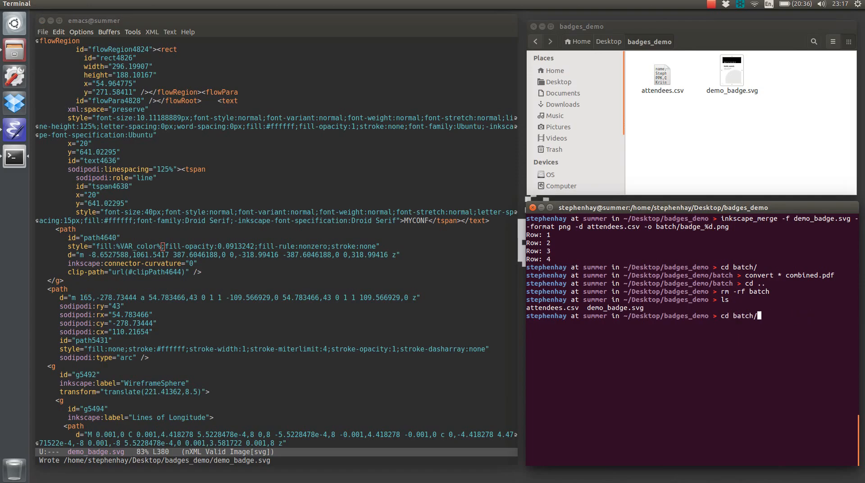
Rerun inkscape_merge and check the batch folder shows badge_1–4.png in four colours
{"action": "key", "text": "Return"}
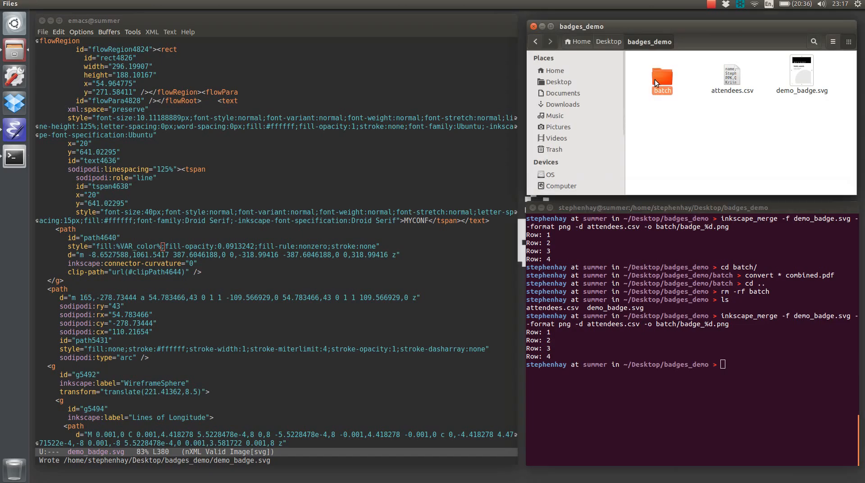
{"action": "double_click", "coordinate": [662, 78]}
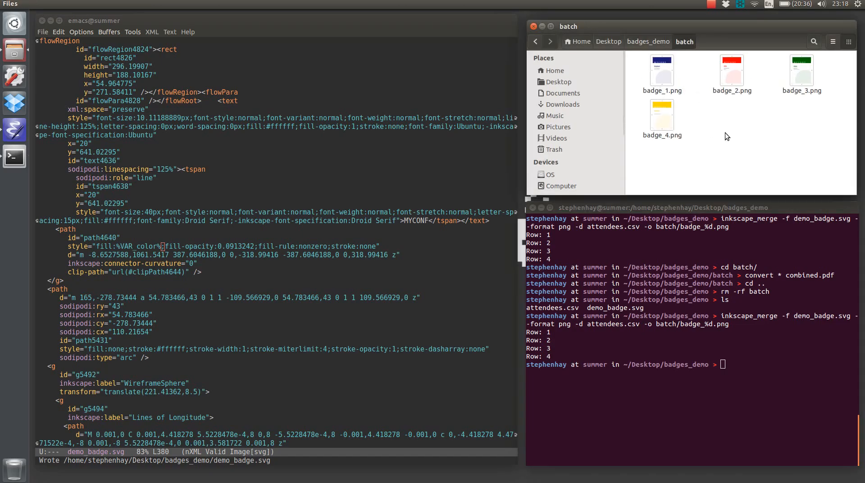
{"action": "left_click", "coordinate": [731, 404]}
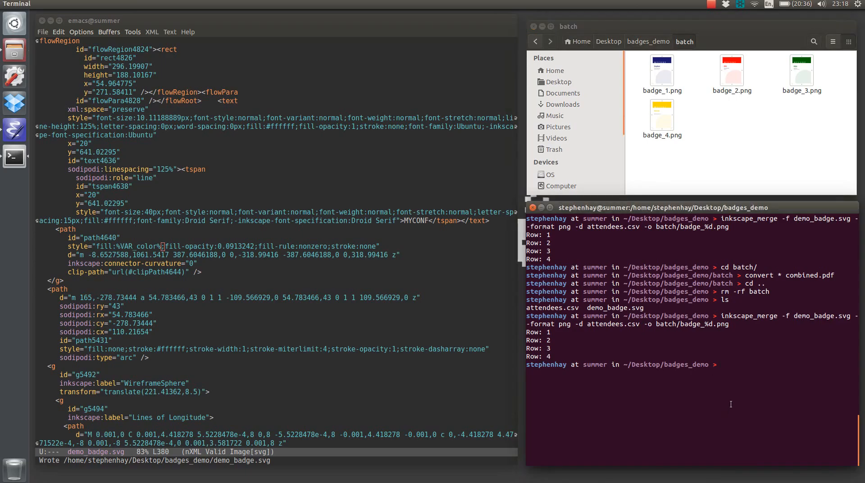
Inside batch, run convert * combined.pdf to merge the coloured badges into one PDF
{"action": "type", "text": "cd batch/"}
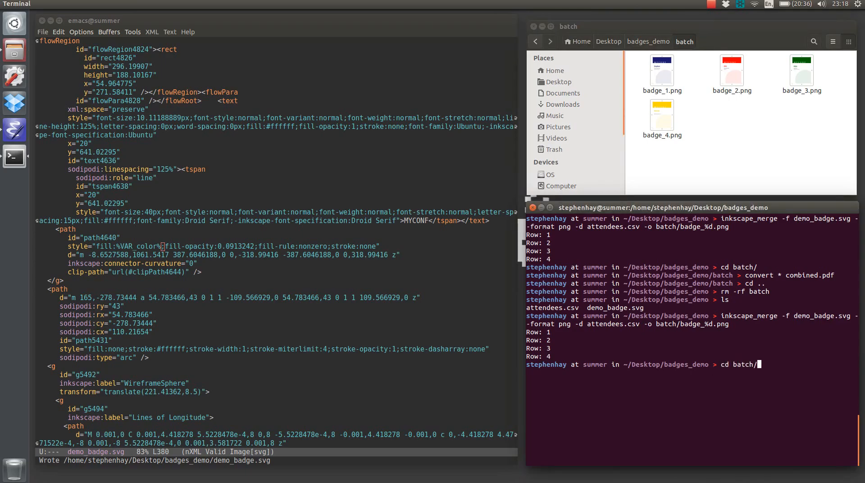
{"action": "type", "text": "rm -rf batch"}
{"action": "type", "text": "convert * combined.pdf"}
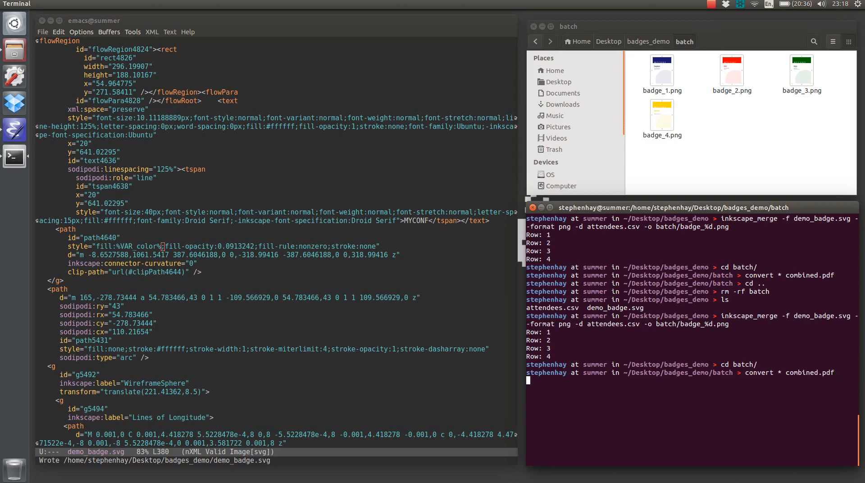
{"action": "key", "text": "Return"}
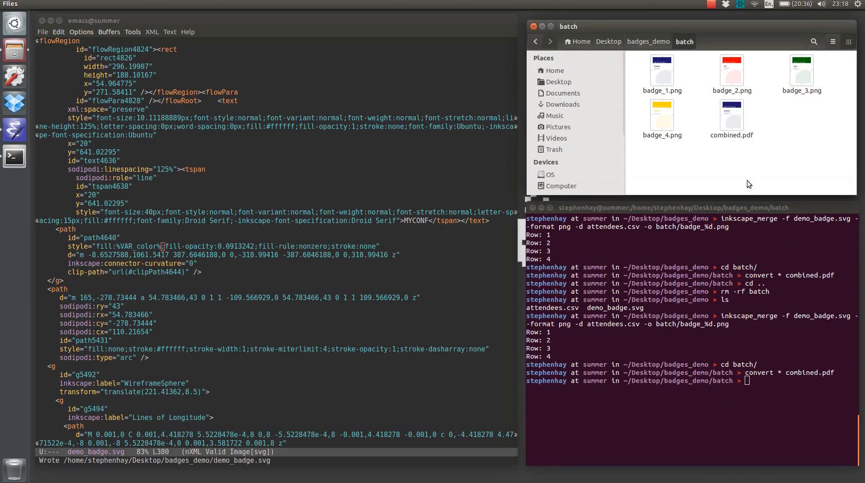
Open combined.pdf and page through badges 2, 4 and back to 1 to check names and colours
{"action": "double_click", "coordinate": [732, 114]}
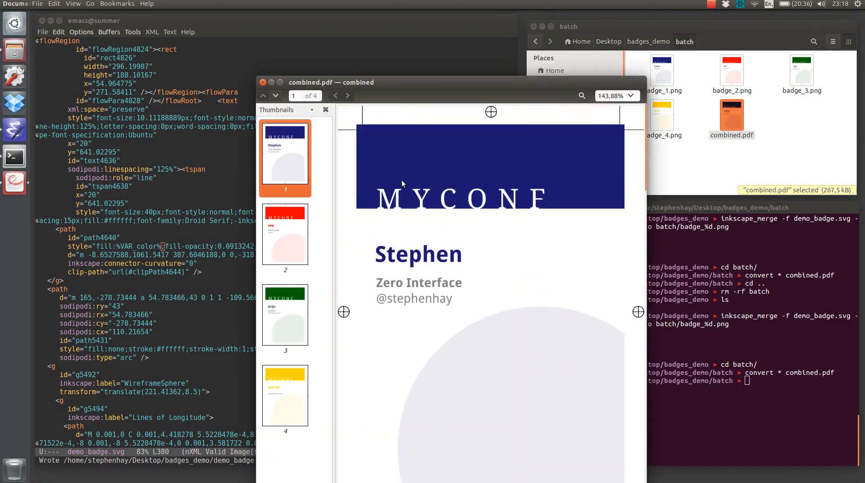
{"action": "left_click", "coordinate": [286, 237]}
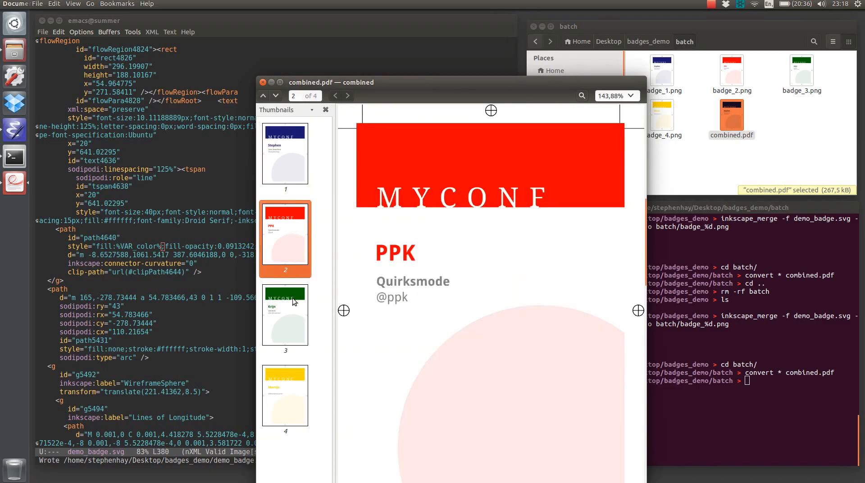
{"action": "left_click", "coordinate": [286, 397]}
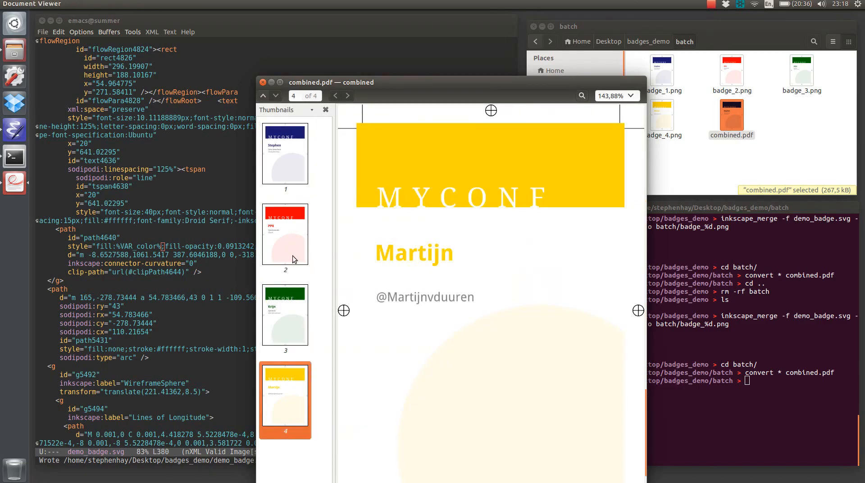
{"action": "left_click", "coordinate": [286, 234]}
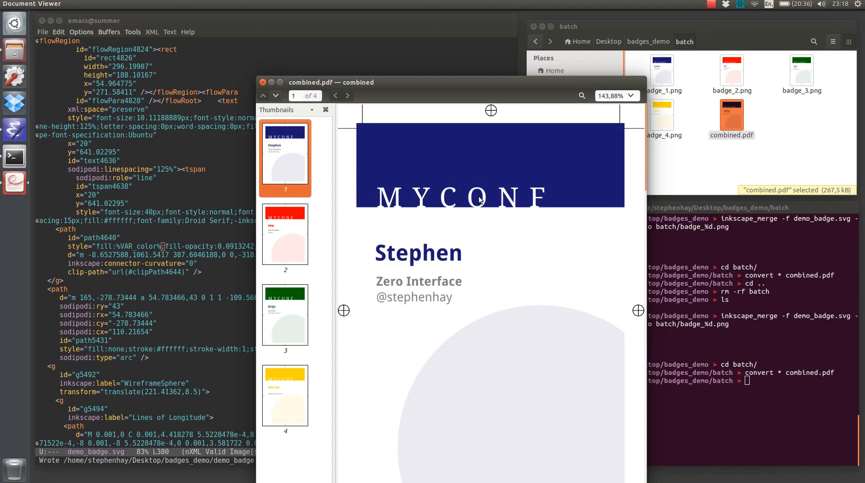
{"action": "mouse_move", "coordinate": [498, 212]}
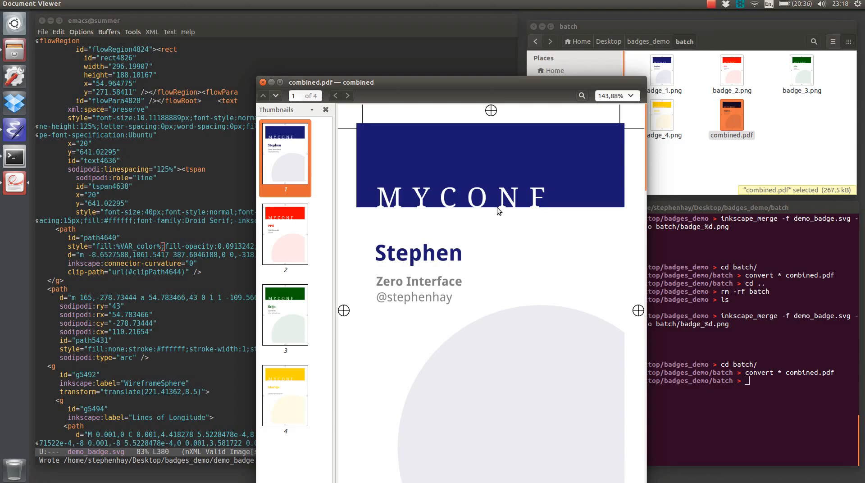
{"action": "mouse_move", "coordinate": [174, 200]}
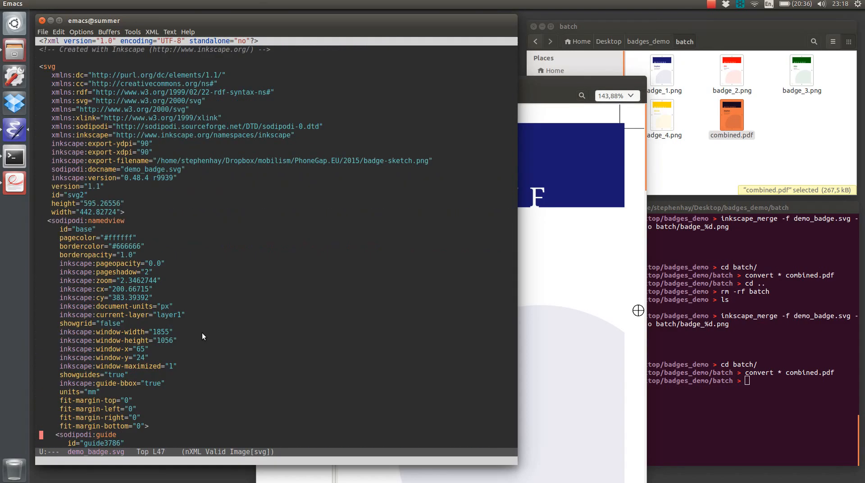
{"action": "scroll", "scroll_direction": "down", "scroll_amount": 3}
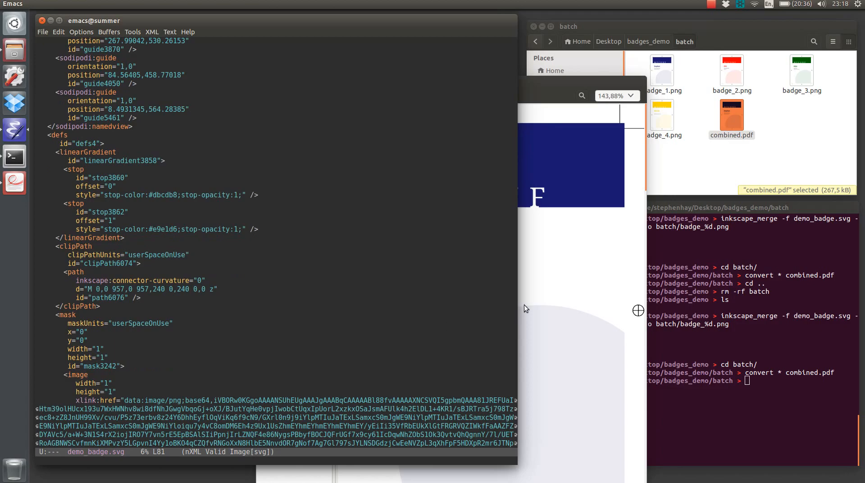
{"action": "mouse_move", "coordinate": [573, 303]}
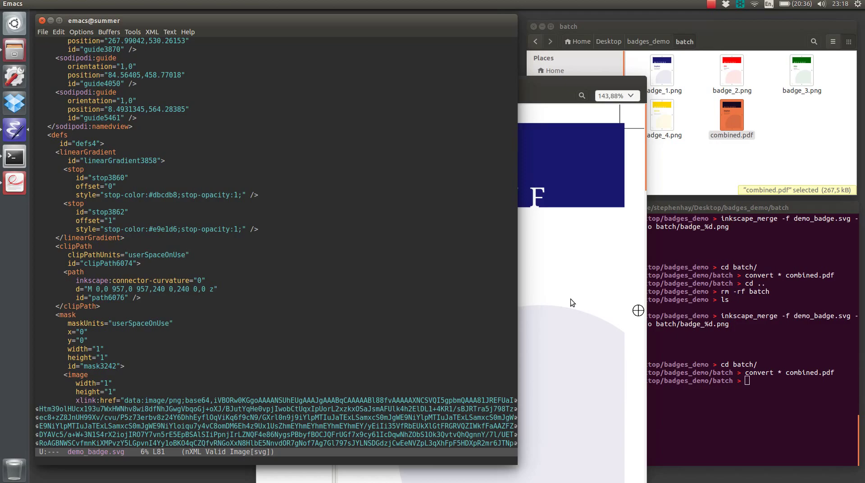